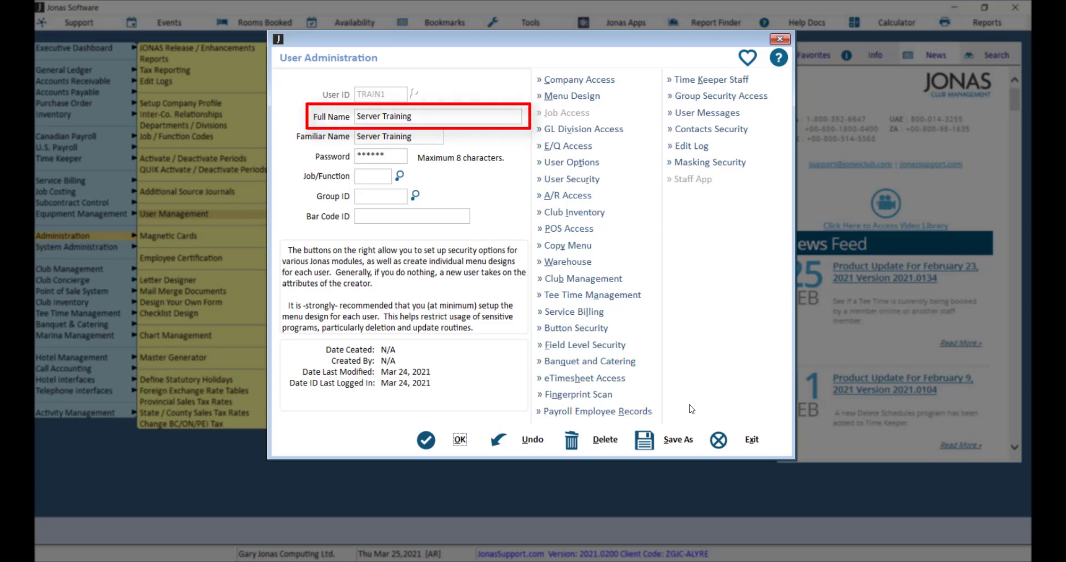
Step: Create user TRAIN1 with Full Name and Familiar Name 'Server Training' and a password
click(572, 95)
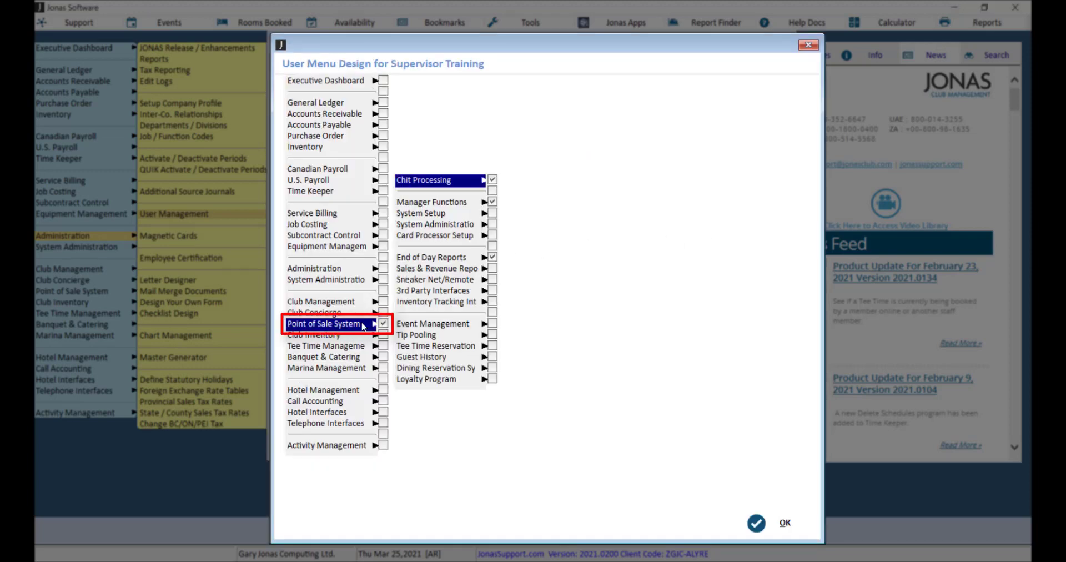
Step: Grant Supervisor Training Point of Sale access with Chit Processing, Manager Functions and End of Day Reports
click(784, 522)
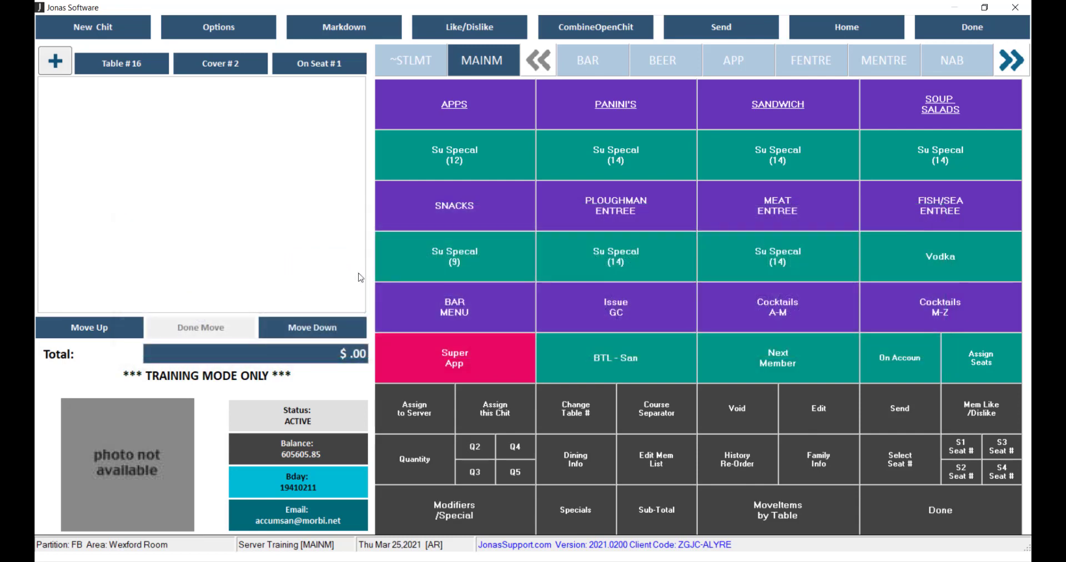